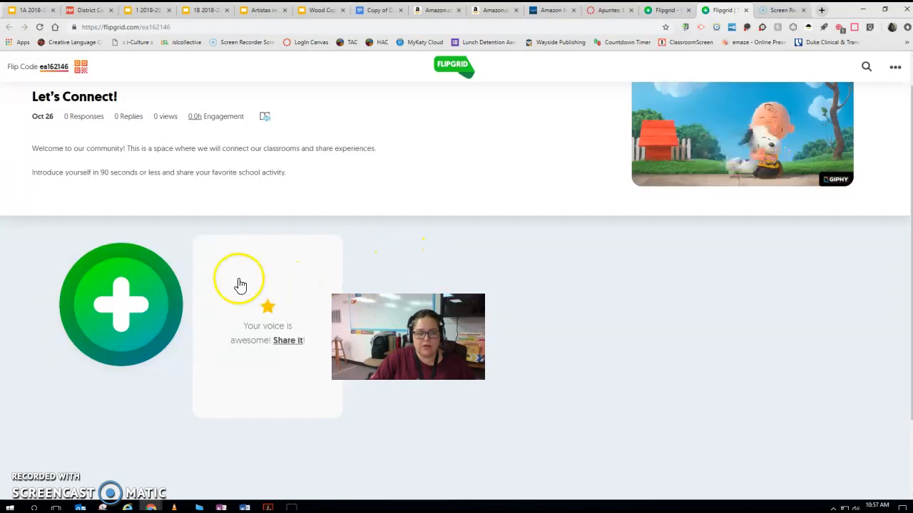
mouse_move(303, 47)
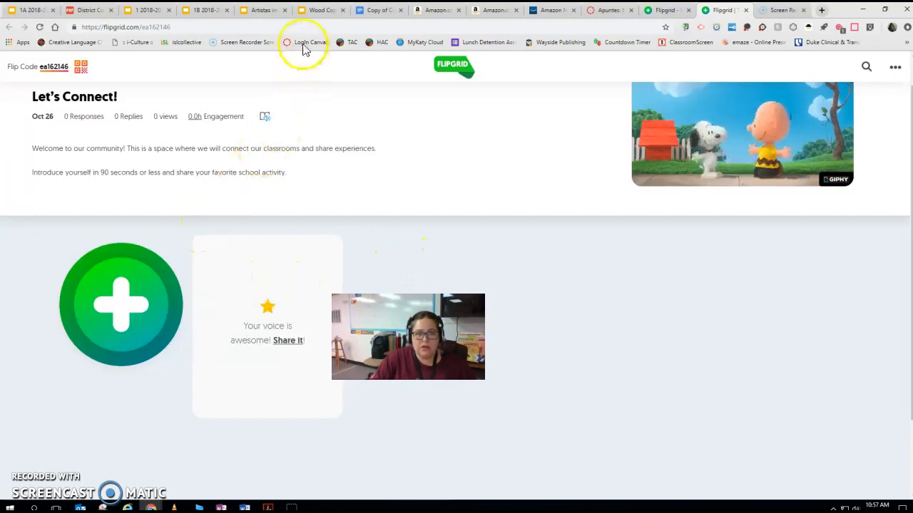
mouse_move(308, 42)
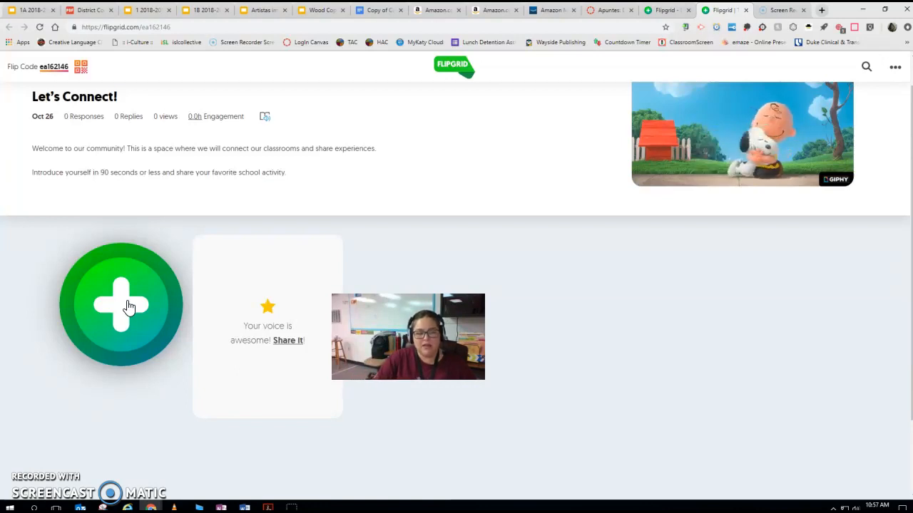
Step: Start a Let's Connect! response and sign in with a Google account to reach the recorder
left_click(122, 306)
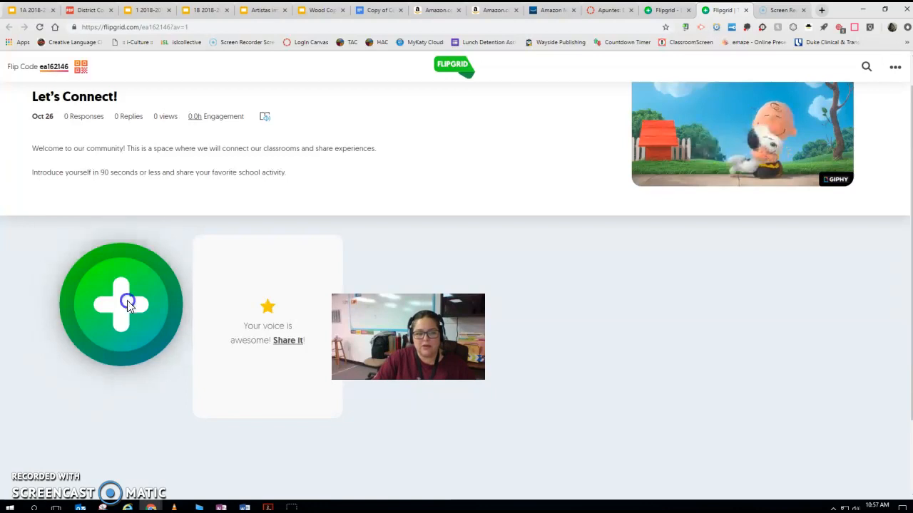
left_click(121, 303)
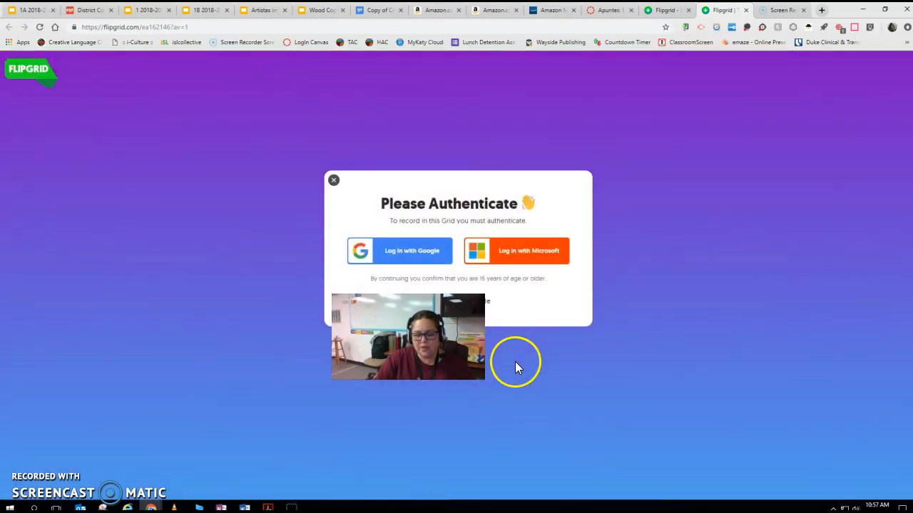
mouse_move(420, 264)
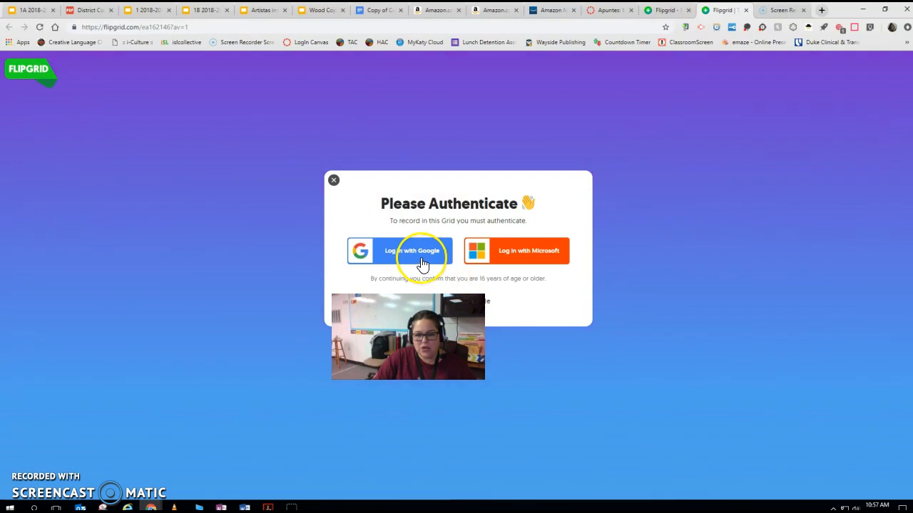
left_click(411, 251)
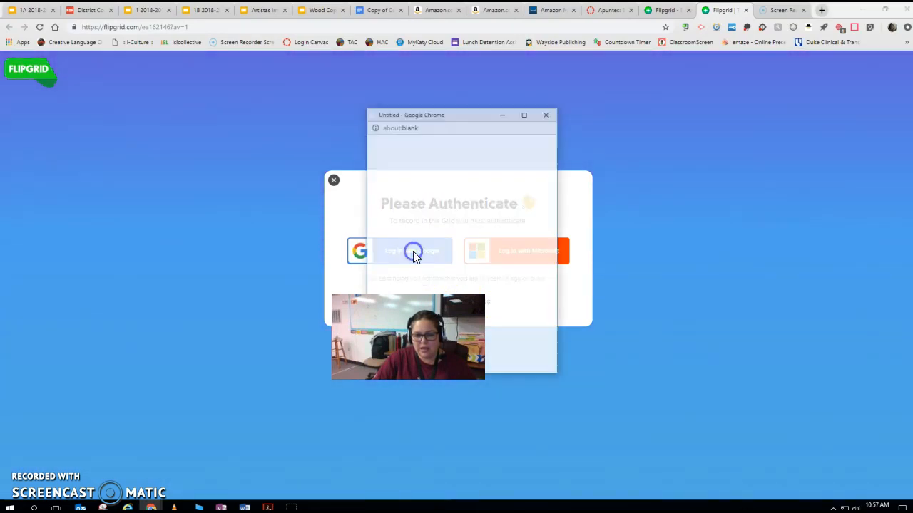
left_click(412, 250)
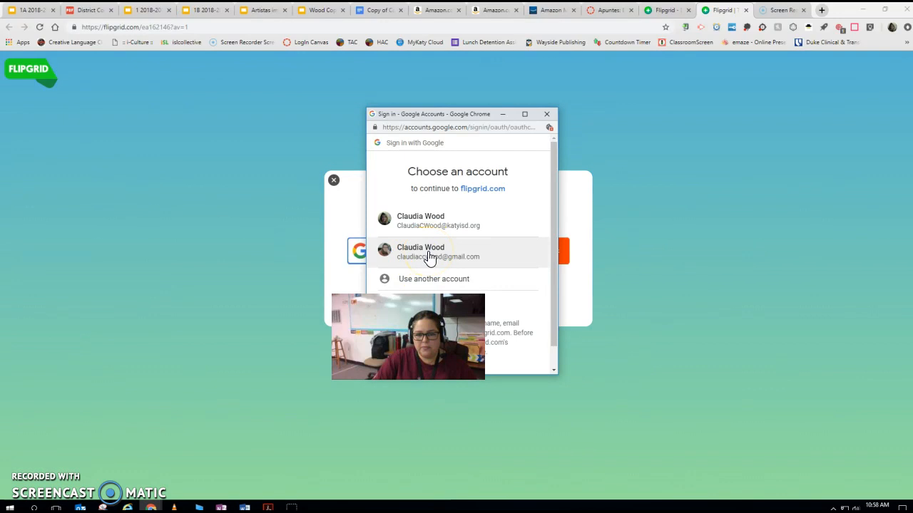
left_click(427, 252)
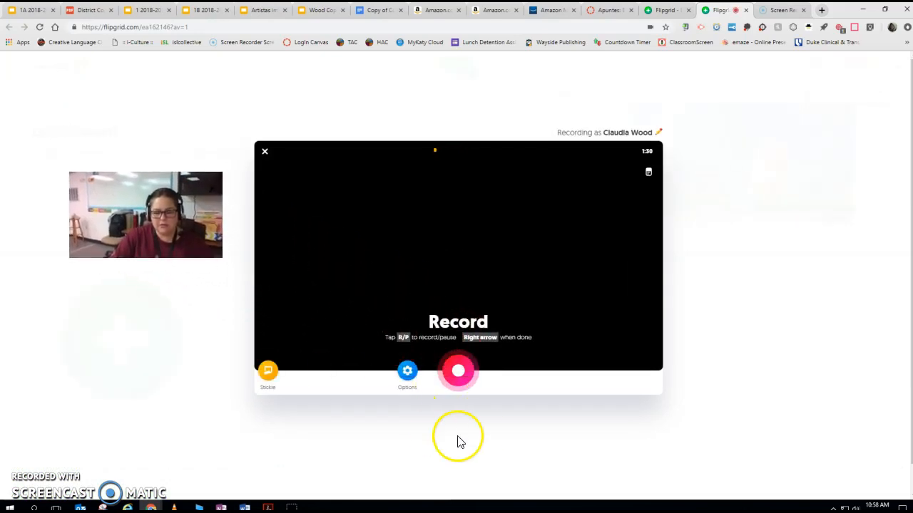
Step: Record and pause a short video clip, then advance to the Review screen
left_click(458, 370)
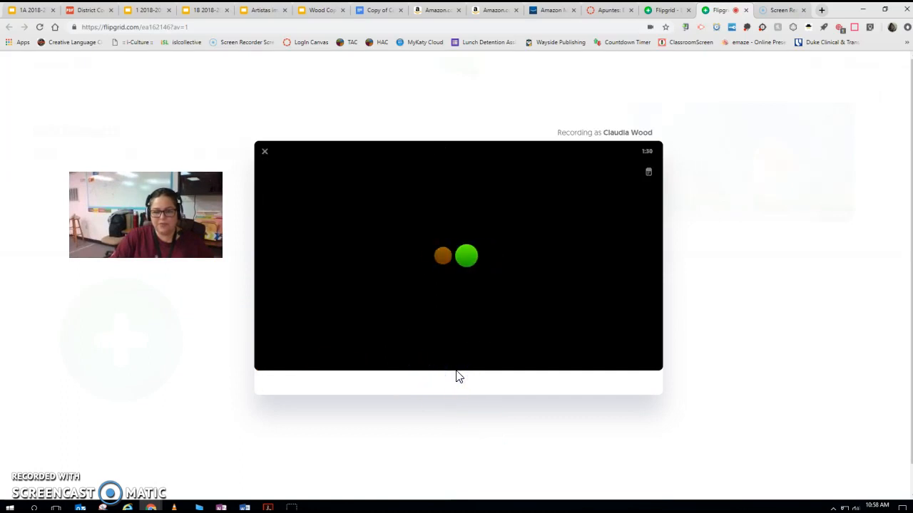
left_click(458, 370)
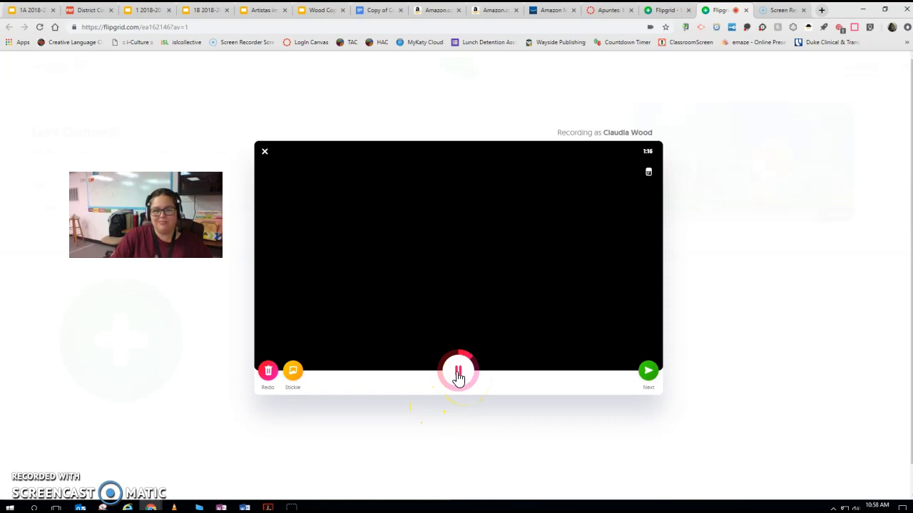
left_click(458, 370)
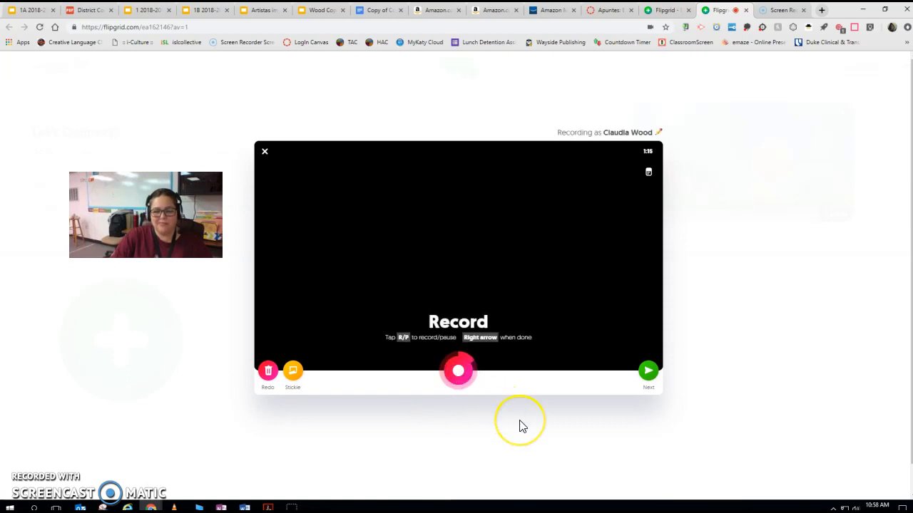
mouse_move(560, 426)
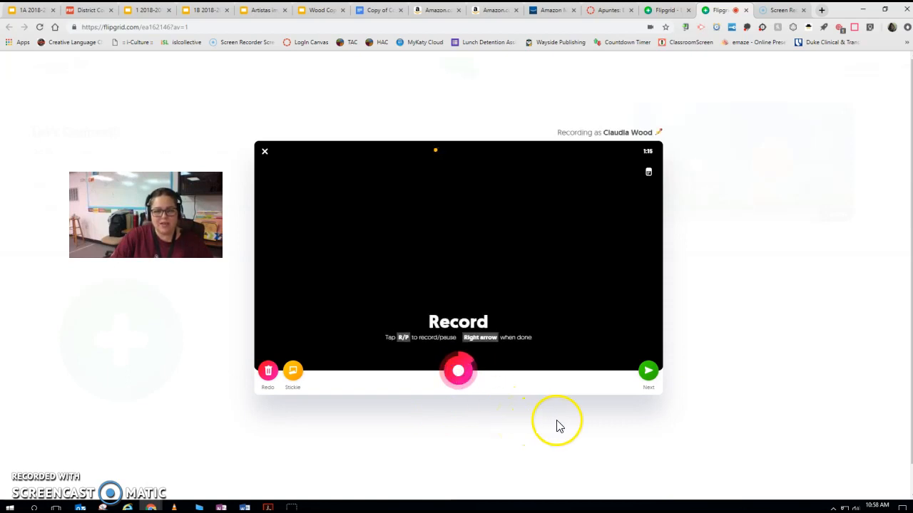
mouse_move(648, 370)
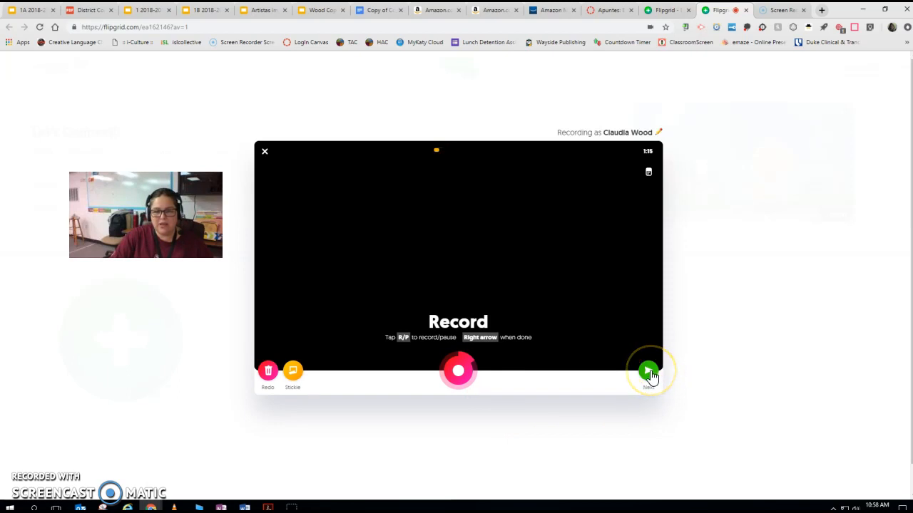
left_click(648, 370)
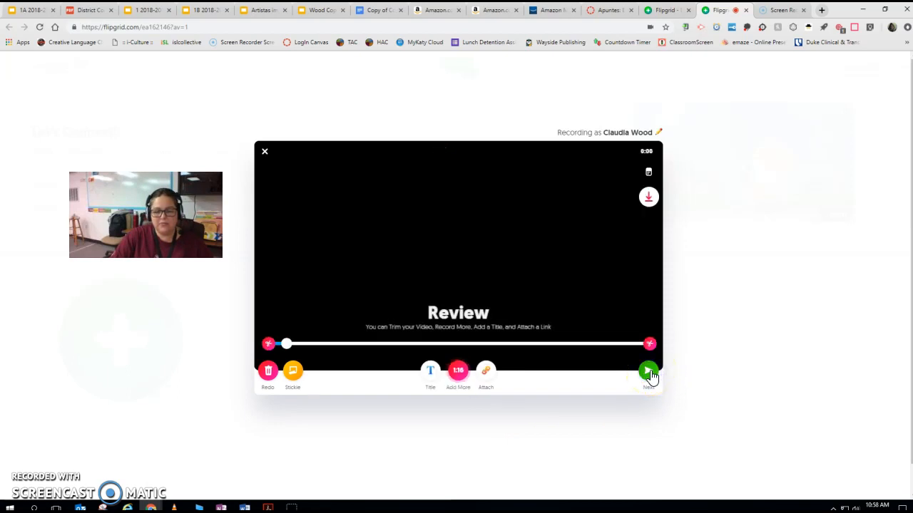
Step: Trim the clip's start and bring up the Add a title field
left_click(647, 370)
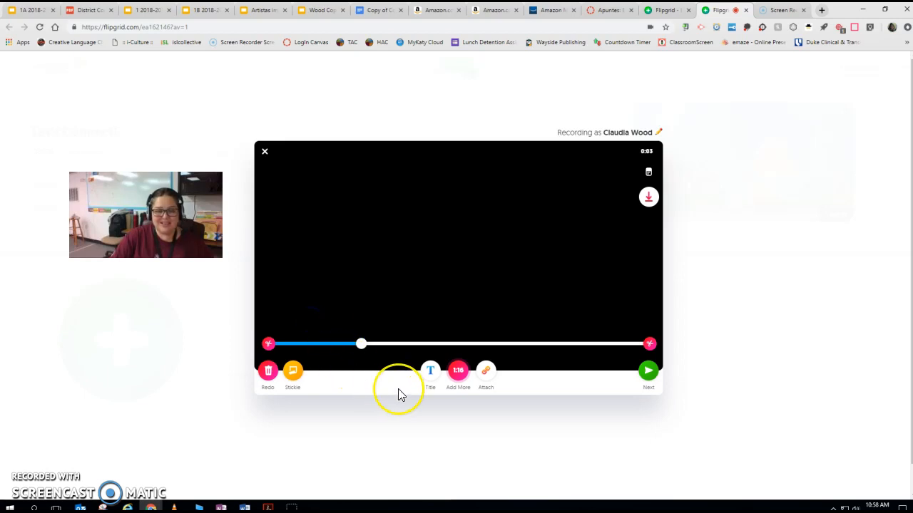
mouse_move(438, 403)
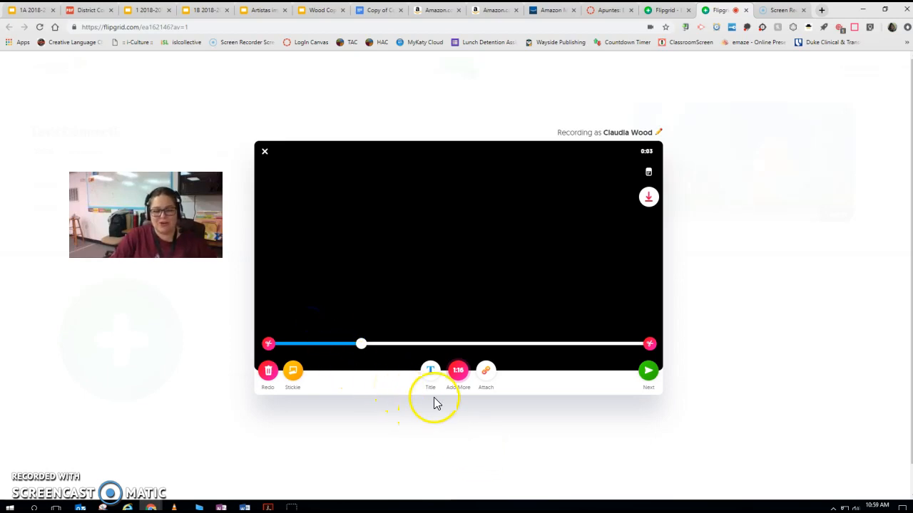
left_click(429, 370)
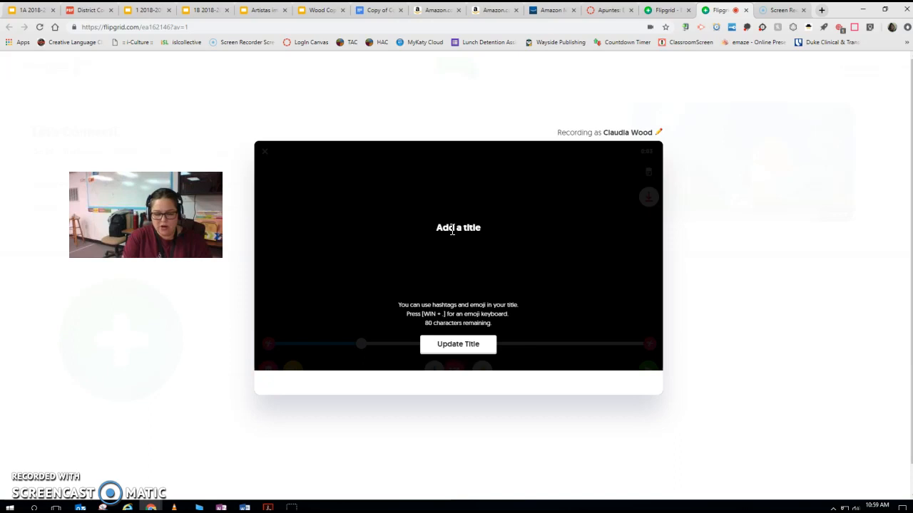
Step: Enter 'Salvador Dali' as the response title, save it, and begin attaching a link
type("A")
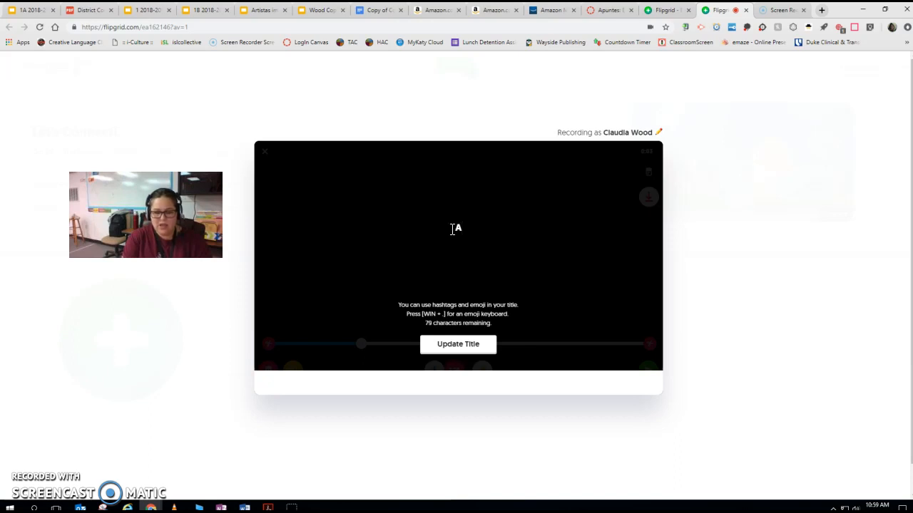
type("Said")
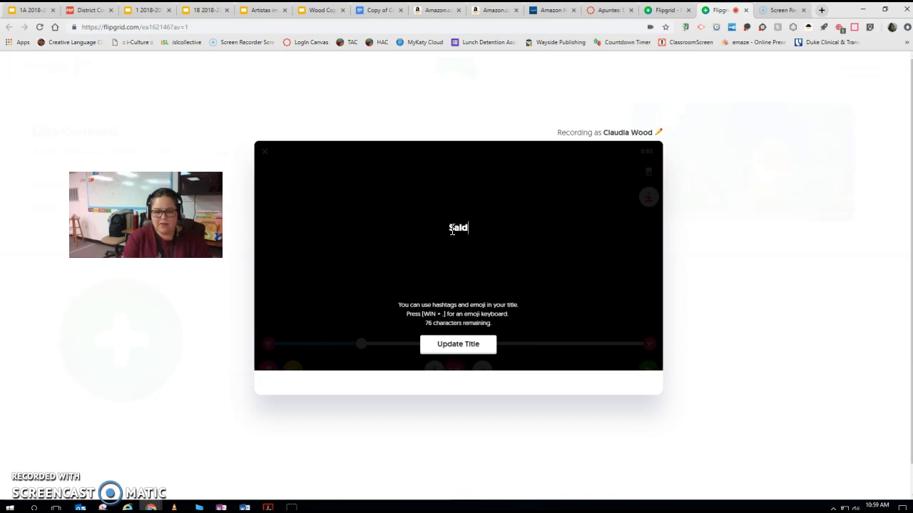
type("vador Dali")
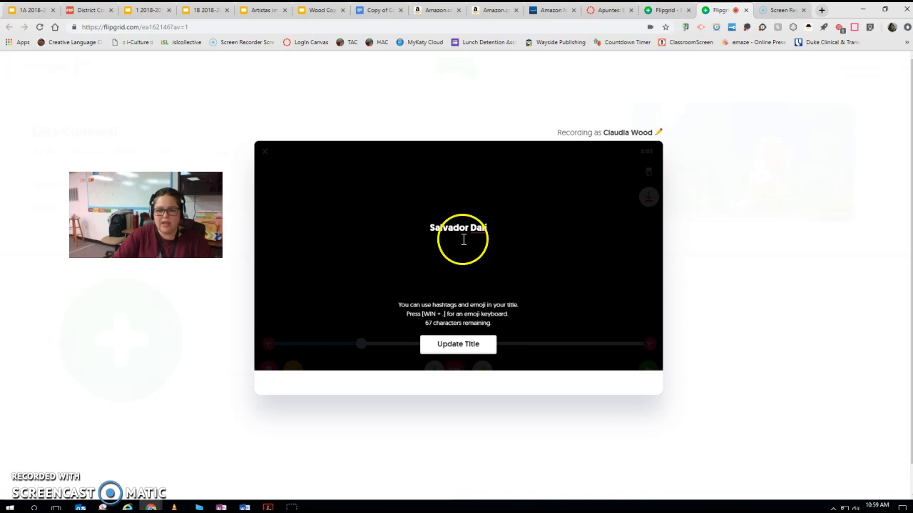
left_click(458, 344)
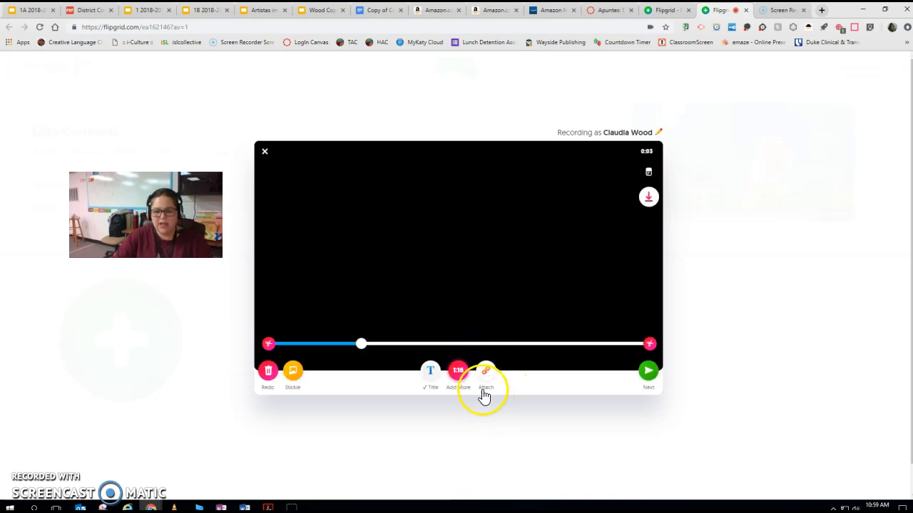
left_click(485, 371)
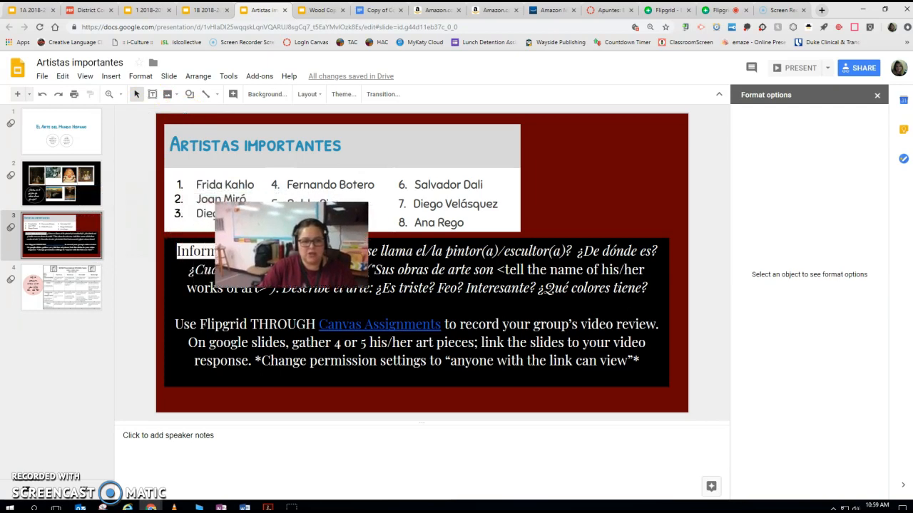
Step: Set the Artistas importantes deck's link sharing to 'On - Anyone with the link'
left_click(42, 77)
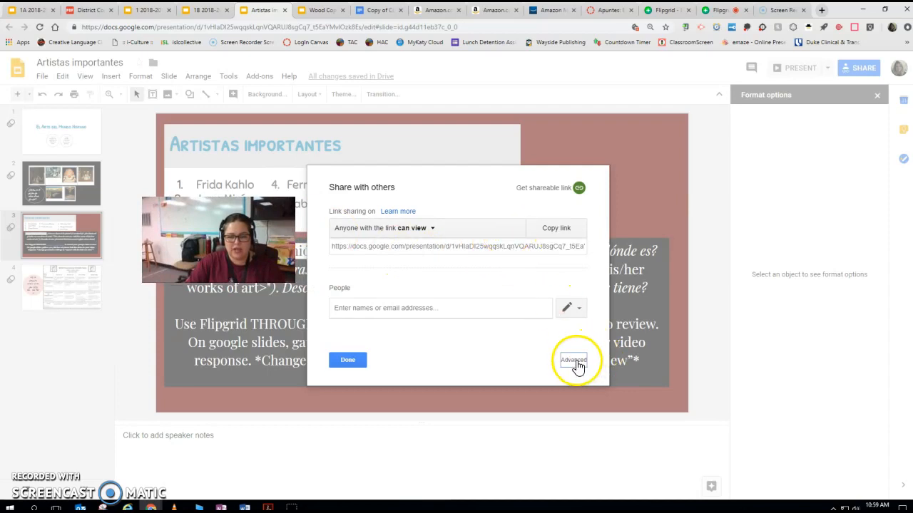
left_click(573, 359)
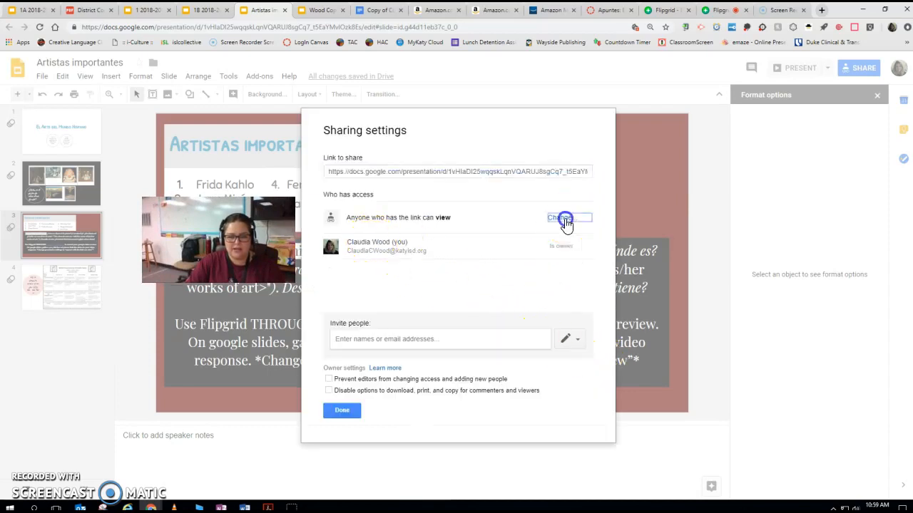
left_click(560, 218)
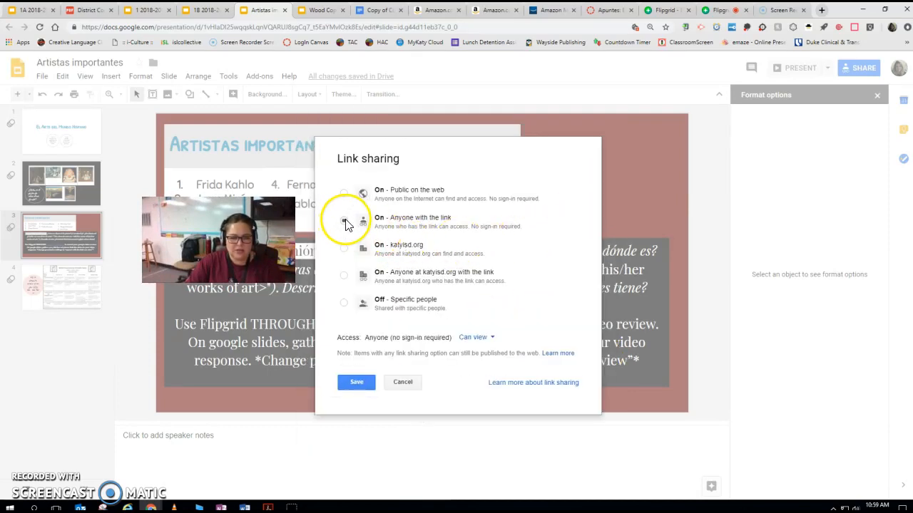
left_click(345, 221)
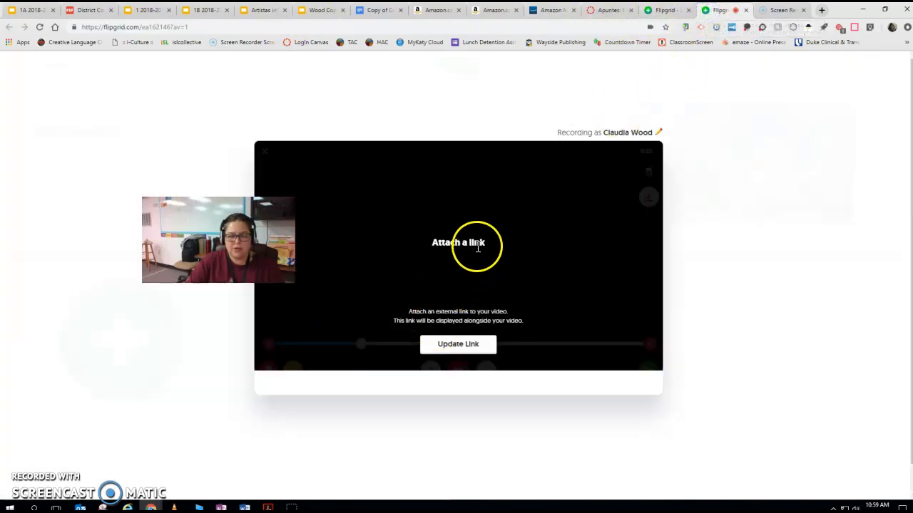
Step: Paste the slide deck's URL into the Attach a link field
right_click(458, 242)
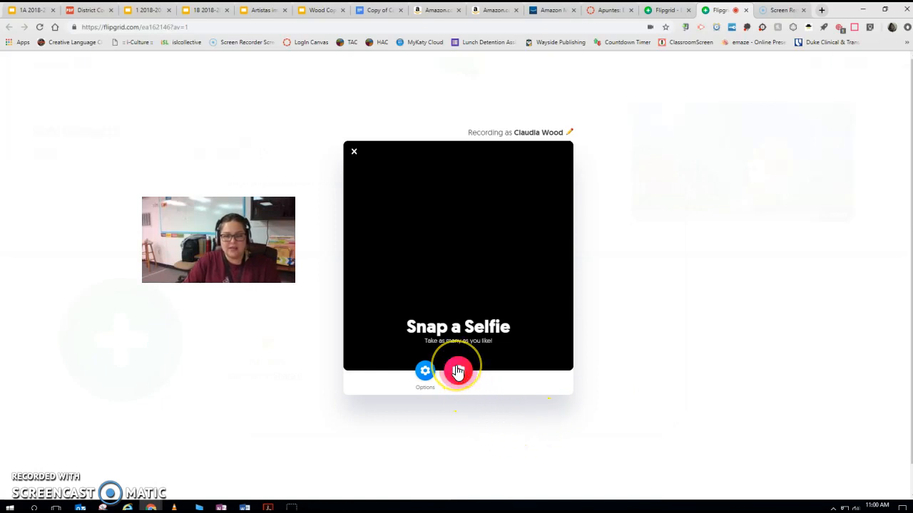
Step: Capture a selfie, add the witch hat sticker, and submit the response
left_click(458, 371)
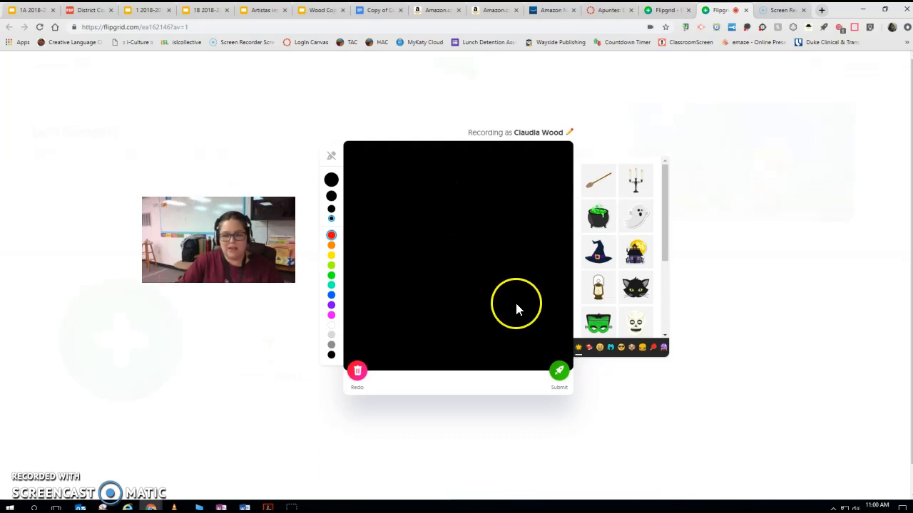
left_click(597, 251)
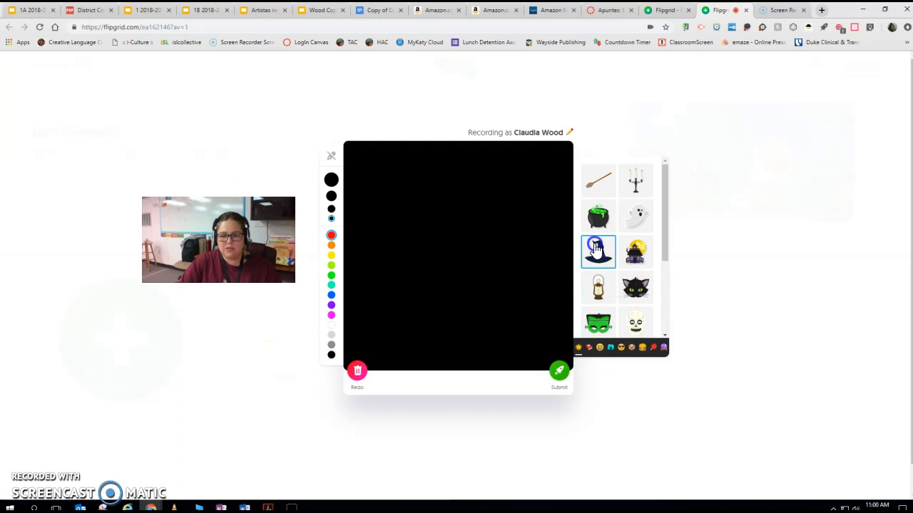
left_click(598, 251)
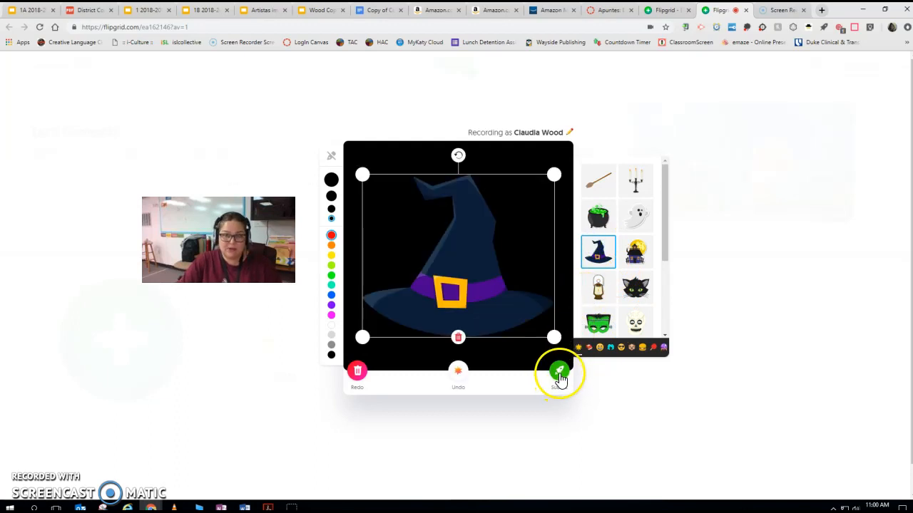
left_click(560, 371)
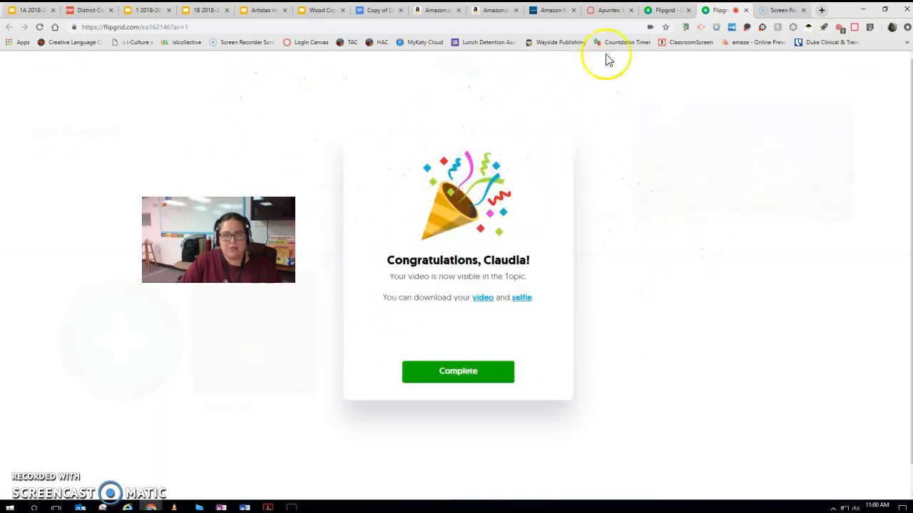
mouse_move(399, 341)
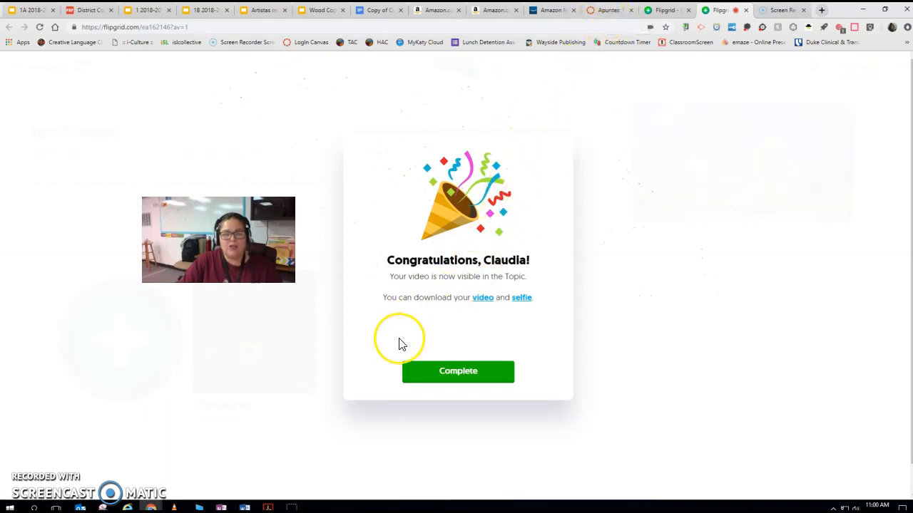